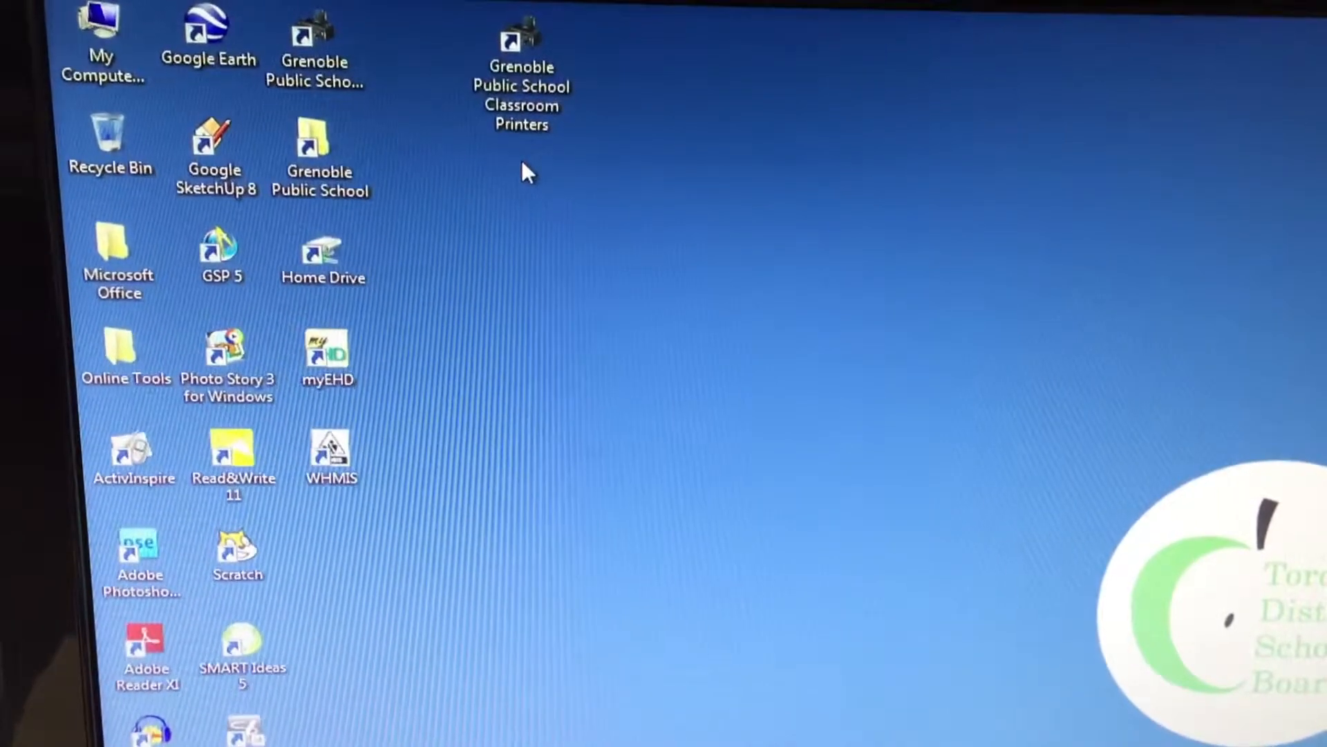
mouse_move(381, 72)
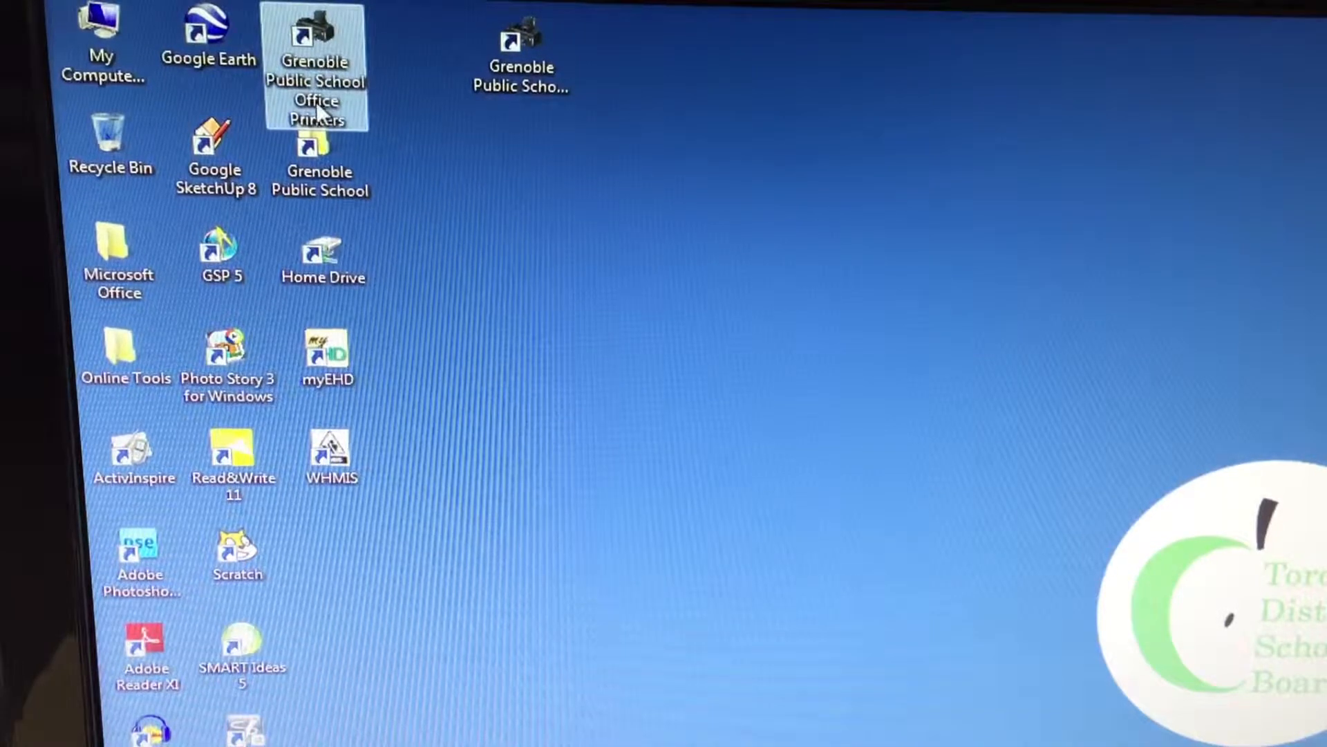
mouse_move(320, 118)
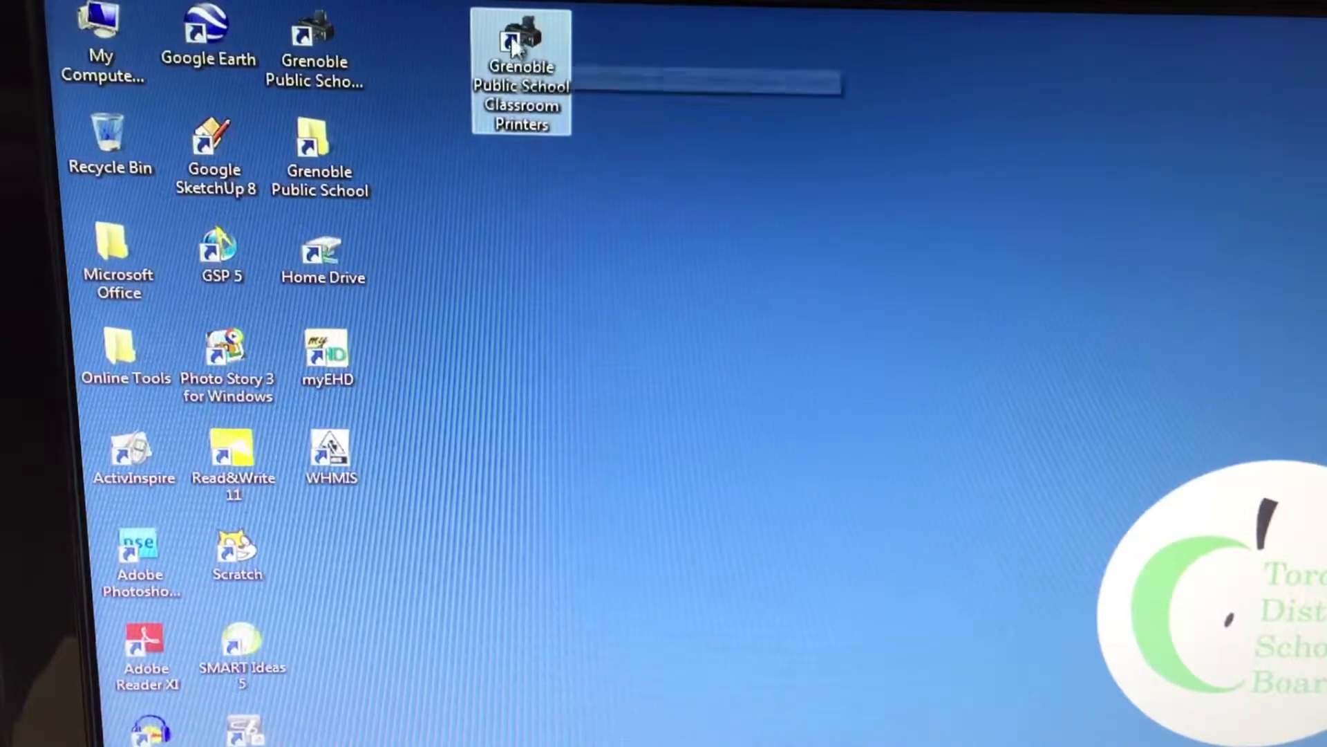
Step: Open the Grenoble Public School Classroom Printers shortcut to show the Printers.qds folder
double_click(521, 47)
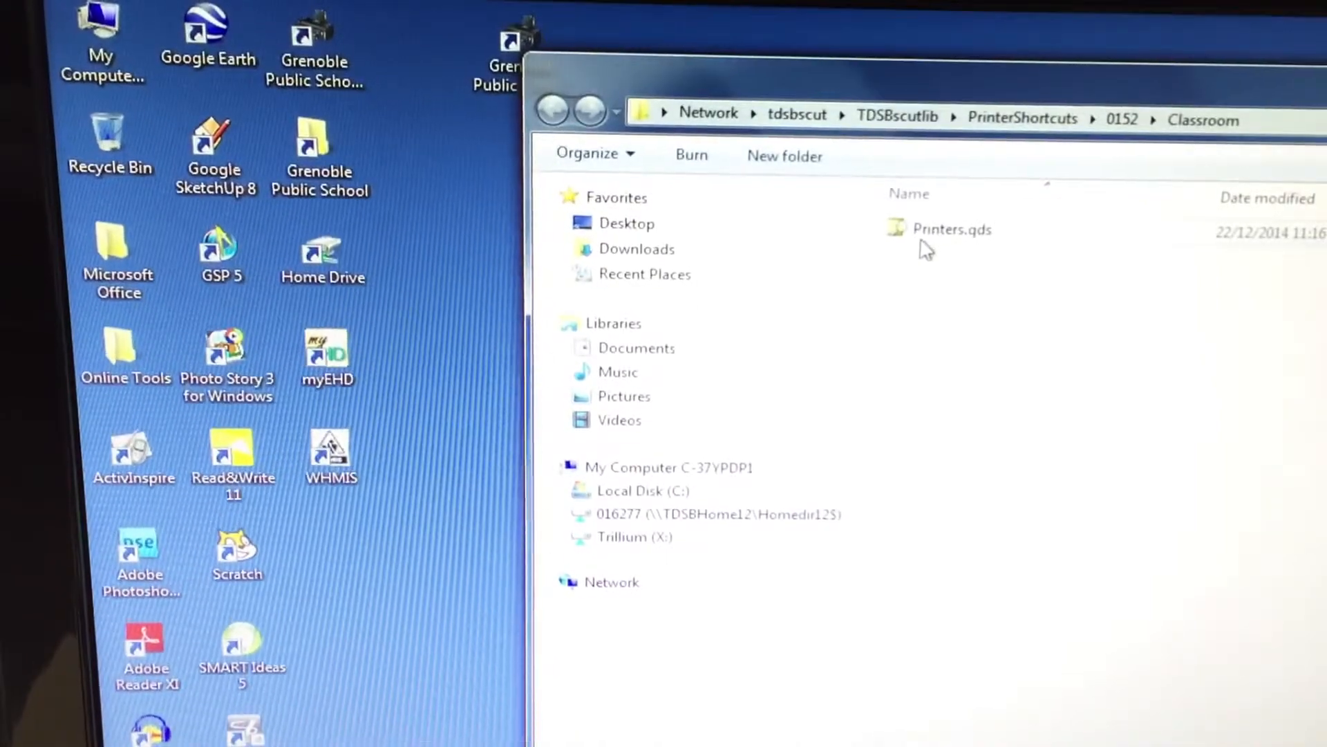
Step: Run the saved Printers.qds search for 0152CLASS and browse the eight classroom printers found
double_click(951, 229)
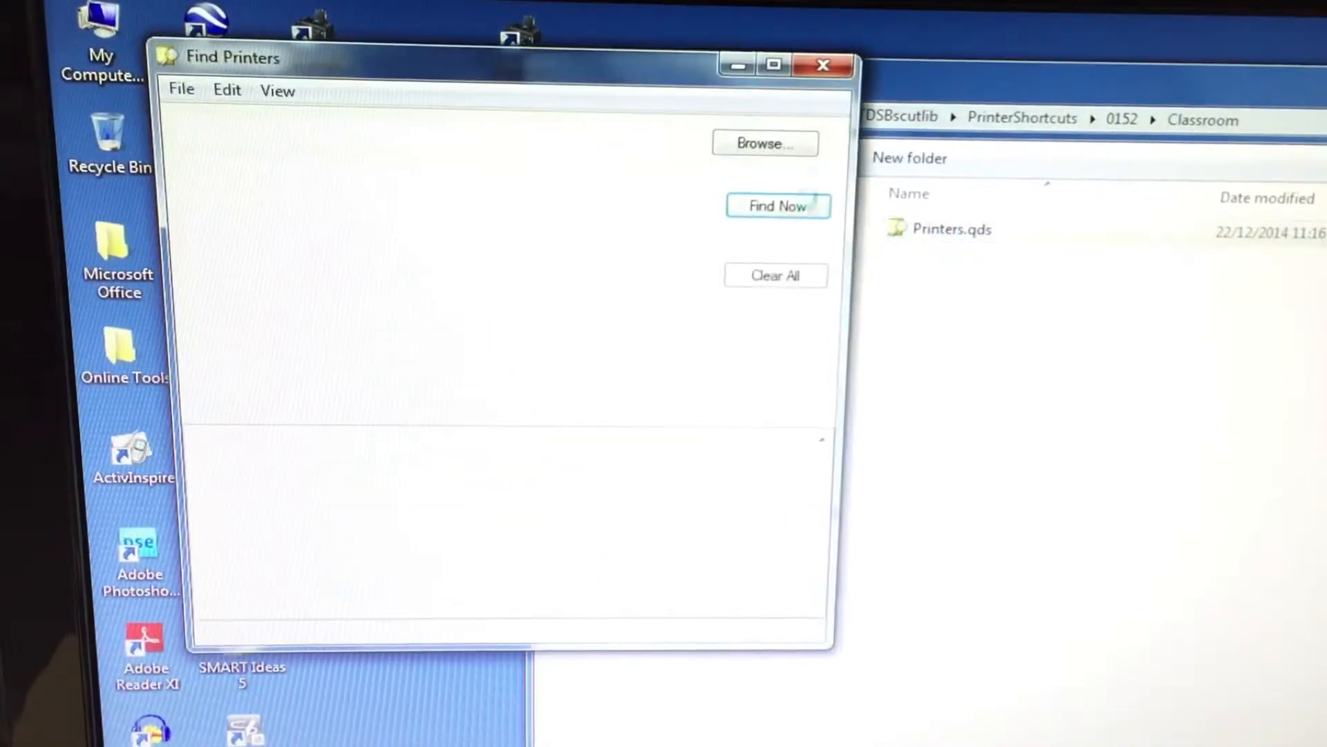
left_click(777, 206)
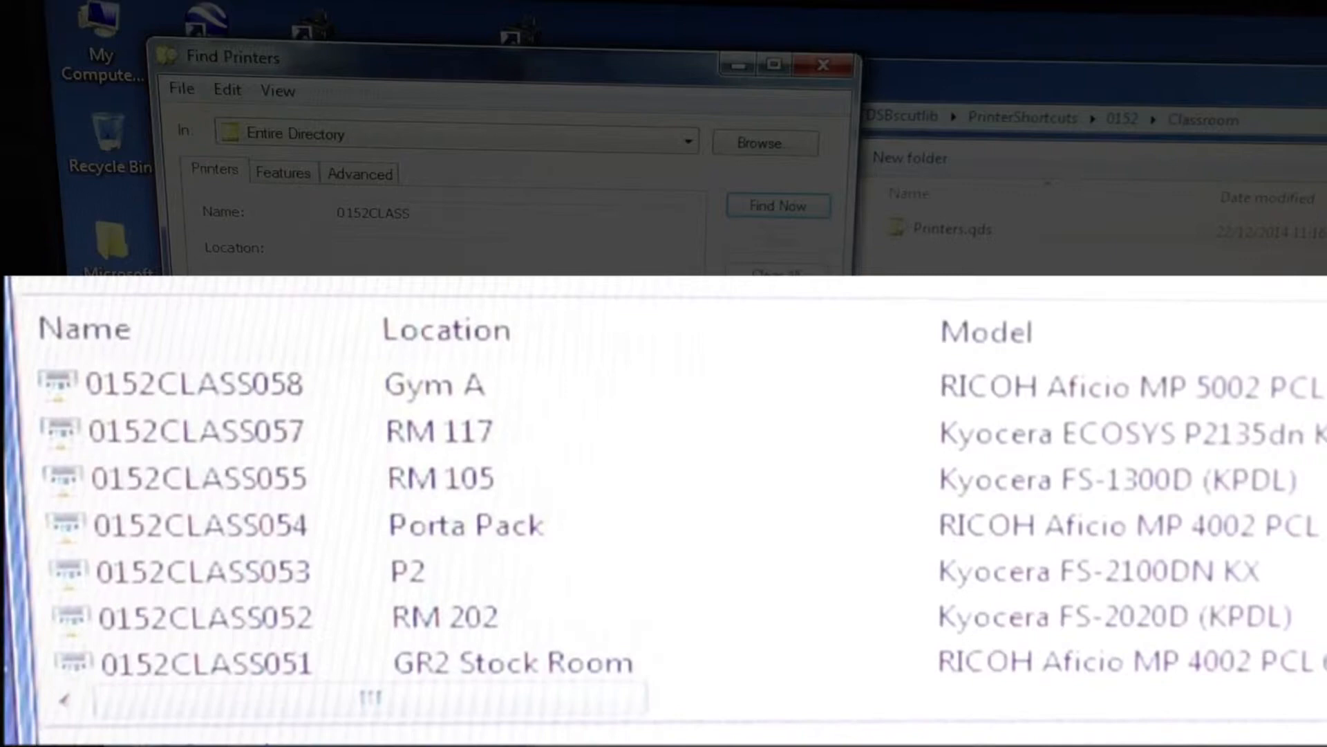
scroll("down", 3)
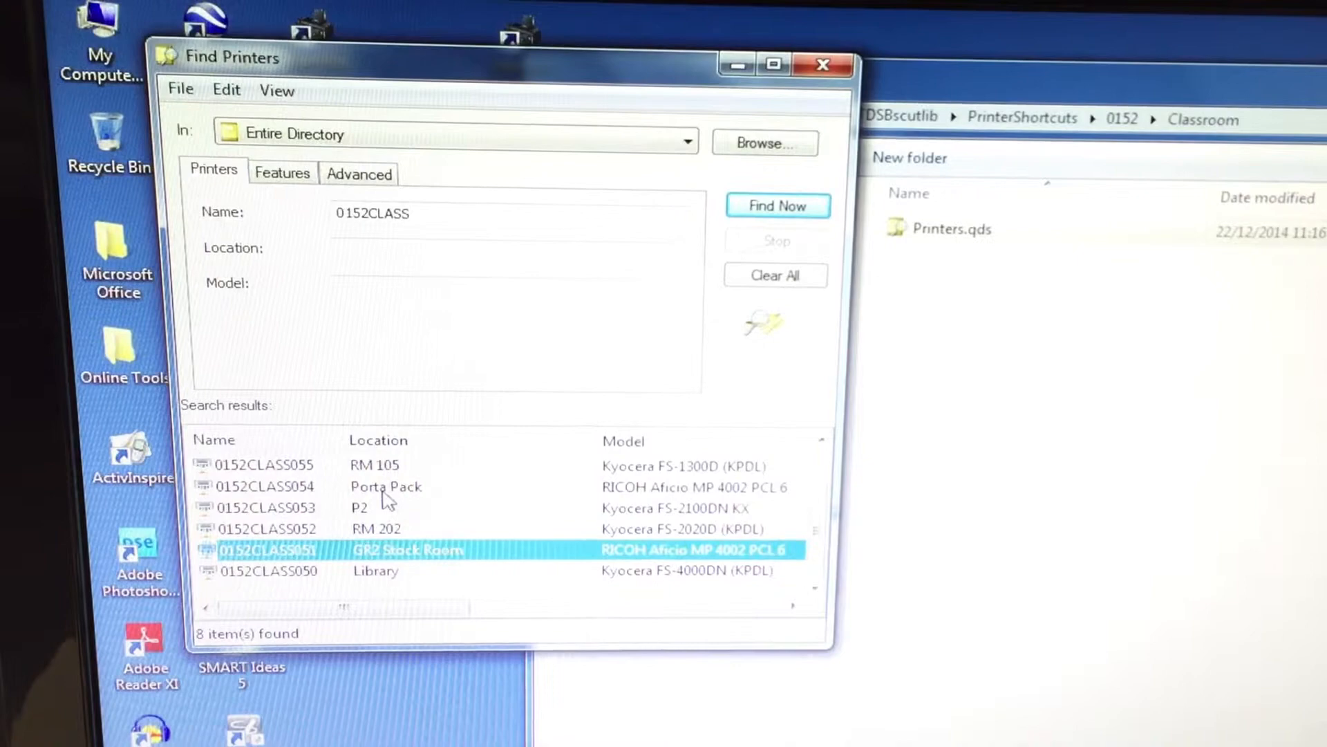
mouse_move(434, 519)
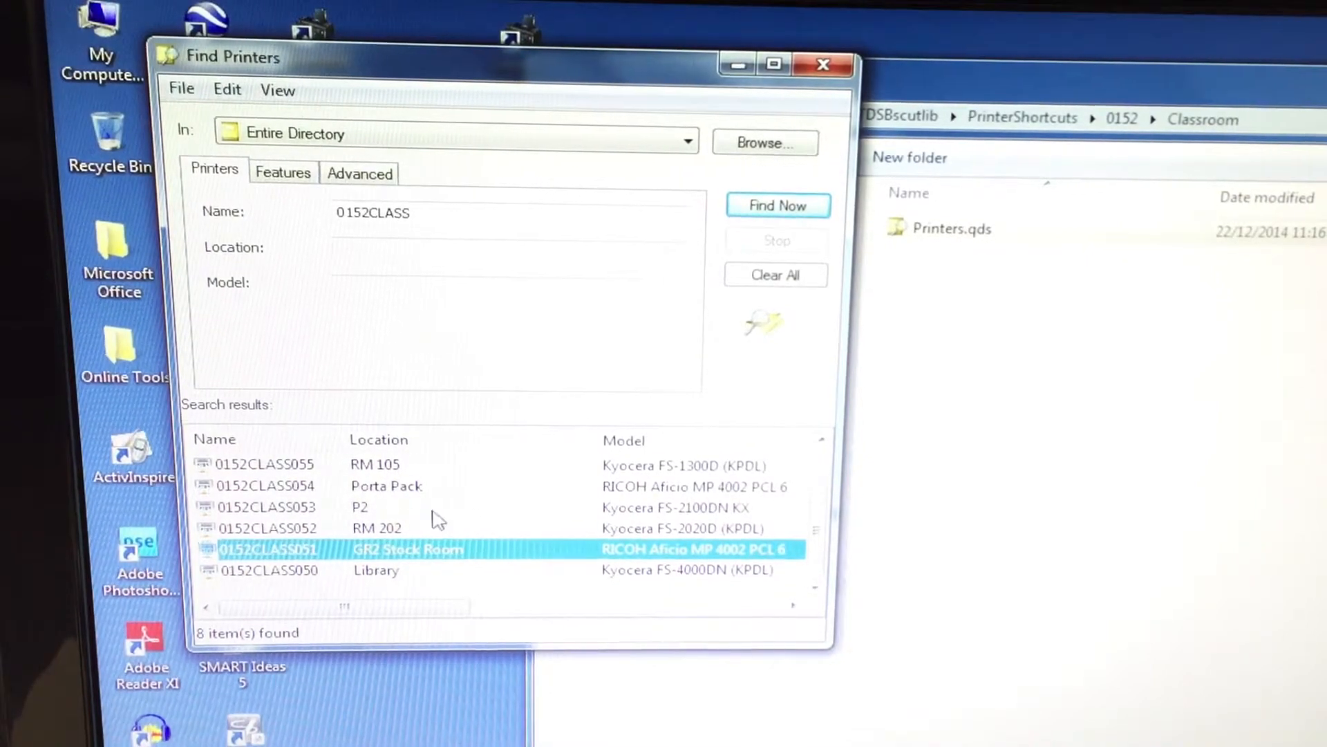